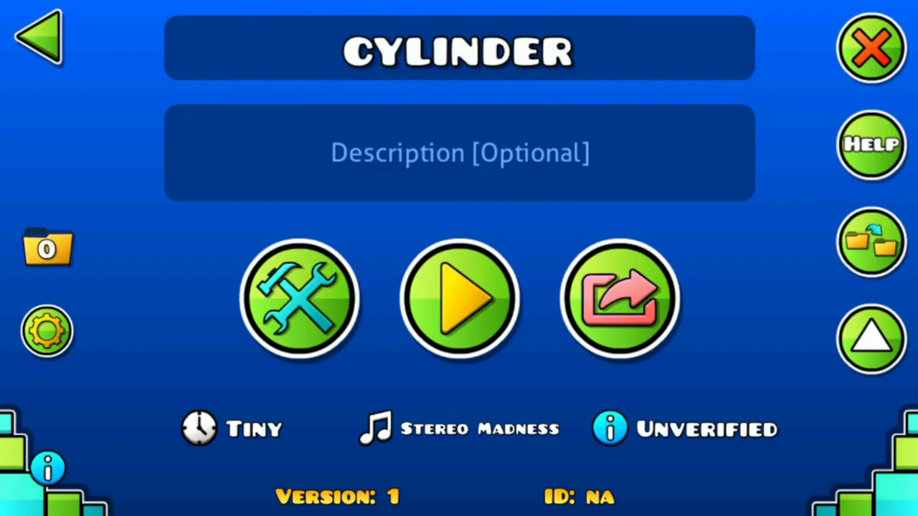
Step: Start the Cylinder level from its info screen to begin Attempt 1
{"action": "left_click", "coordinate": [459, 299]}
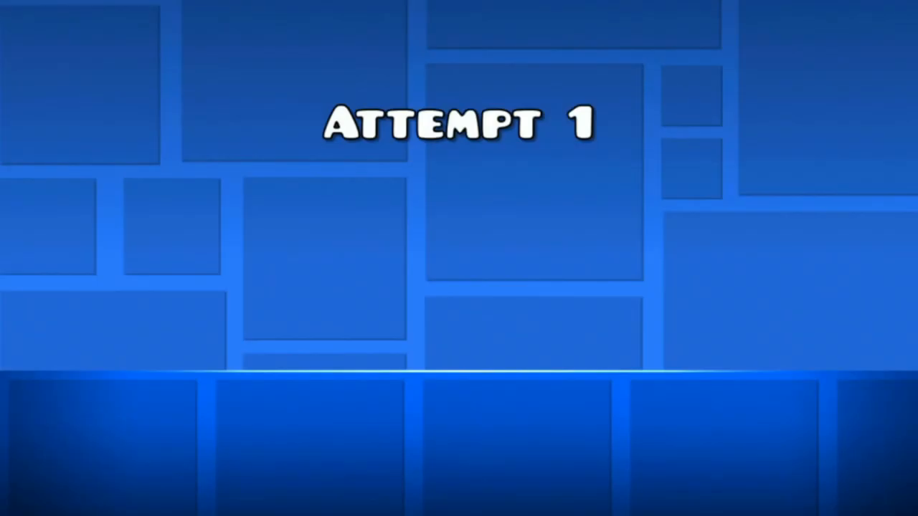